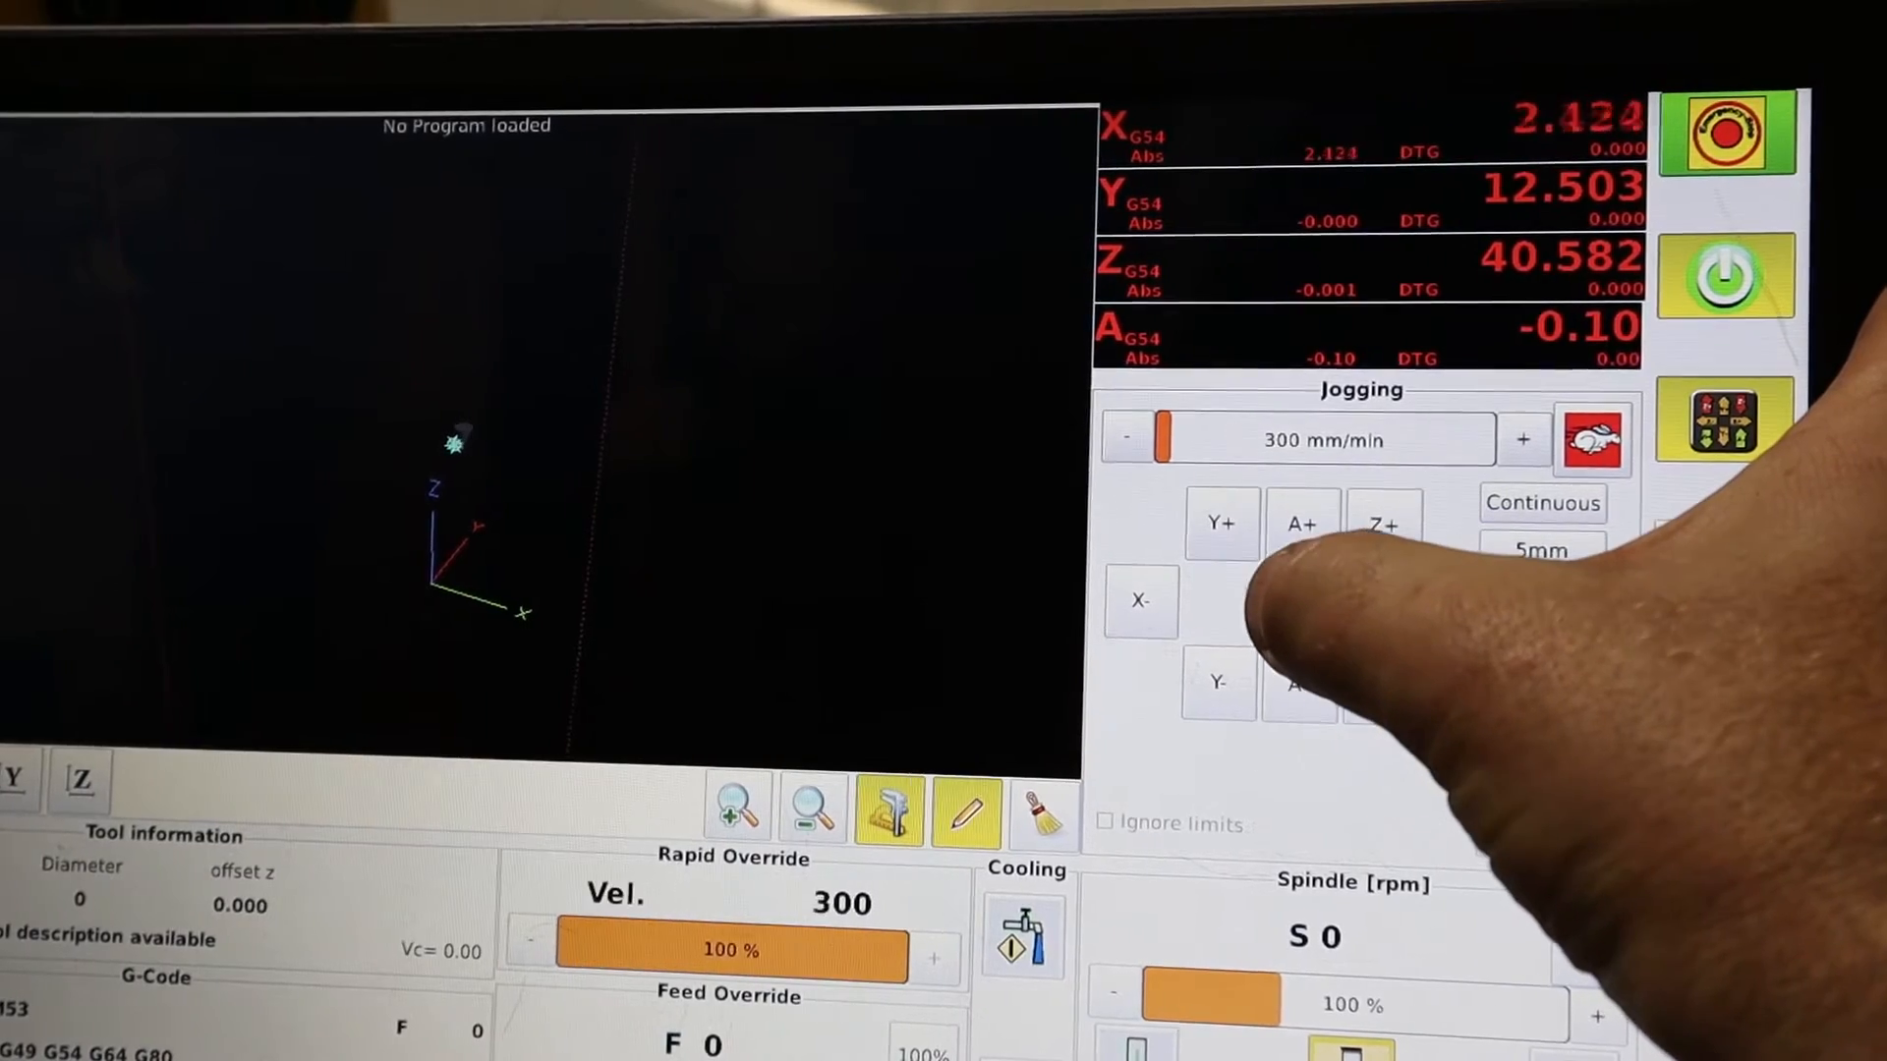
- Jog the X axis positive in 1 mm increments, from 2.424 toward 6.924
{"action": "left_click", "coordinate": [1308, 602]}
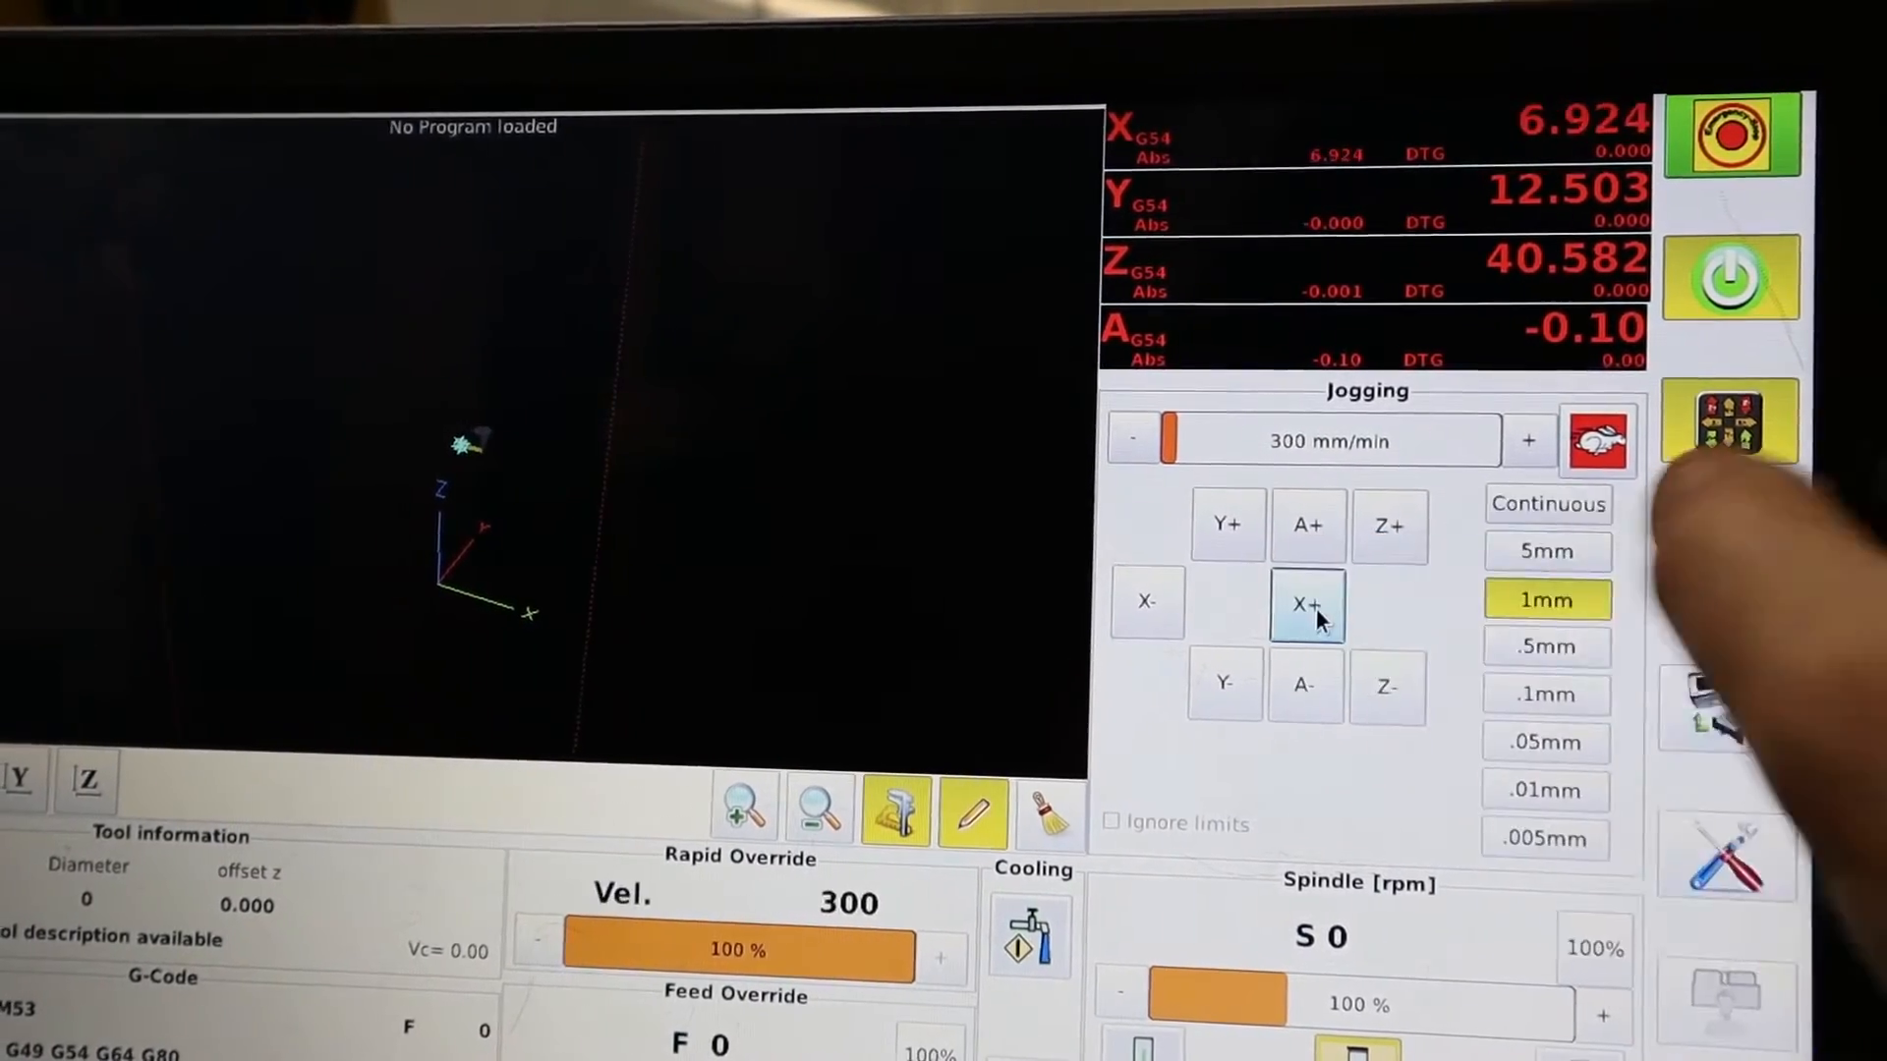